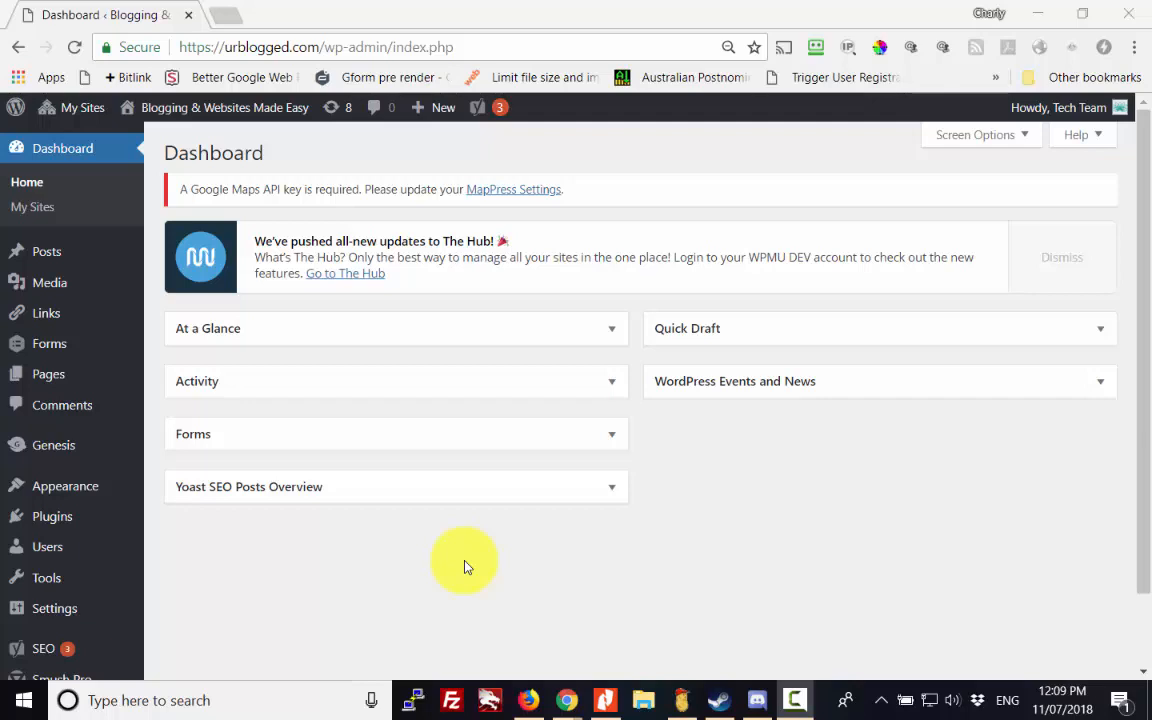
{"action": "mouse_move", "coordinate": [137, 184]}
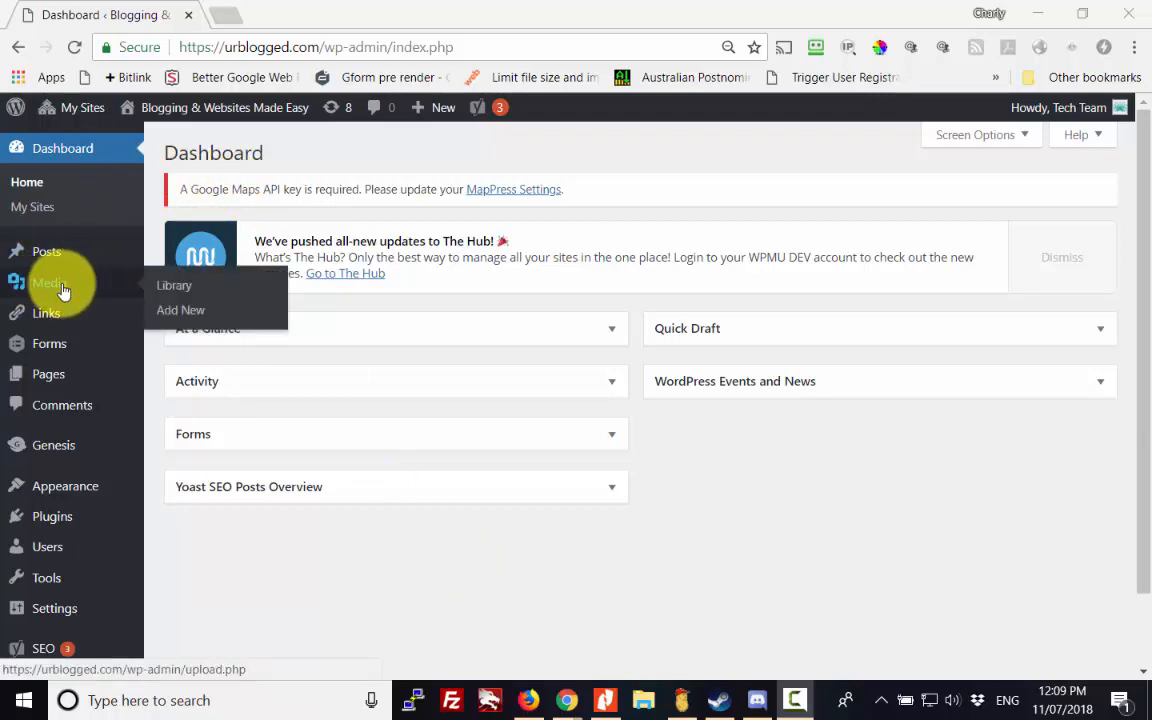
{"action": "mouse_move", "coordinate": [90, 290]}
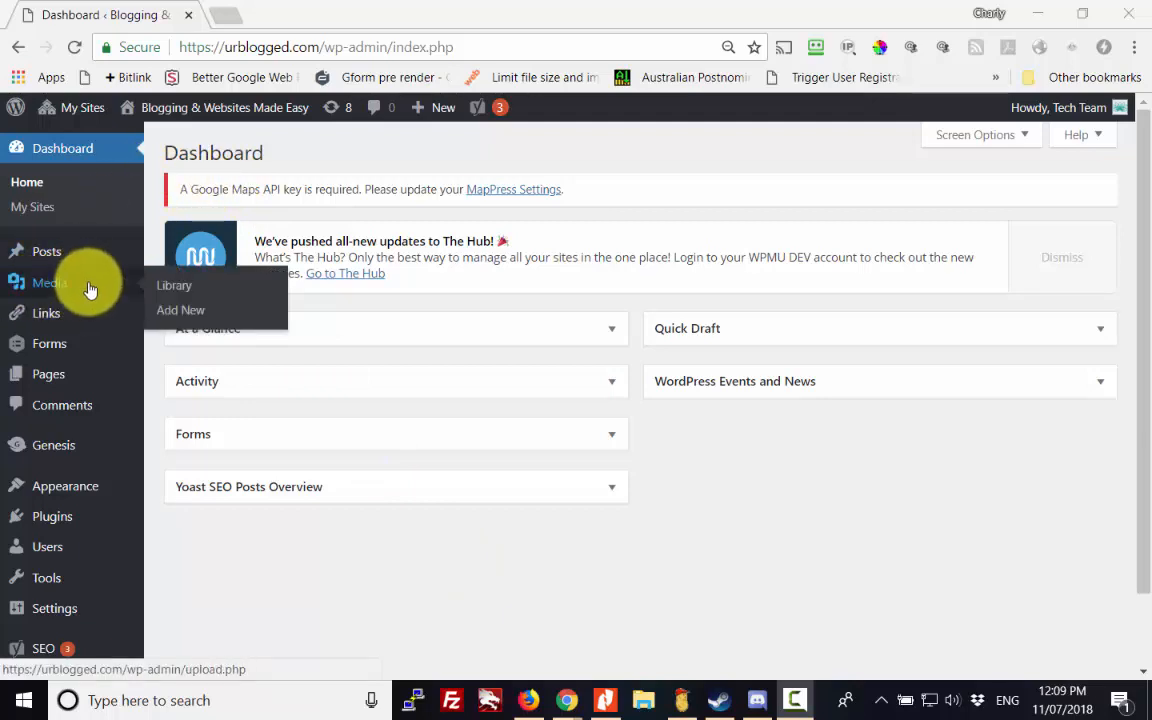
{"action": "mouse_move", "coordinate": [222, 297]}
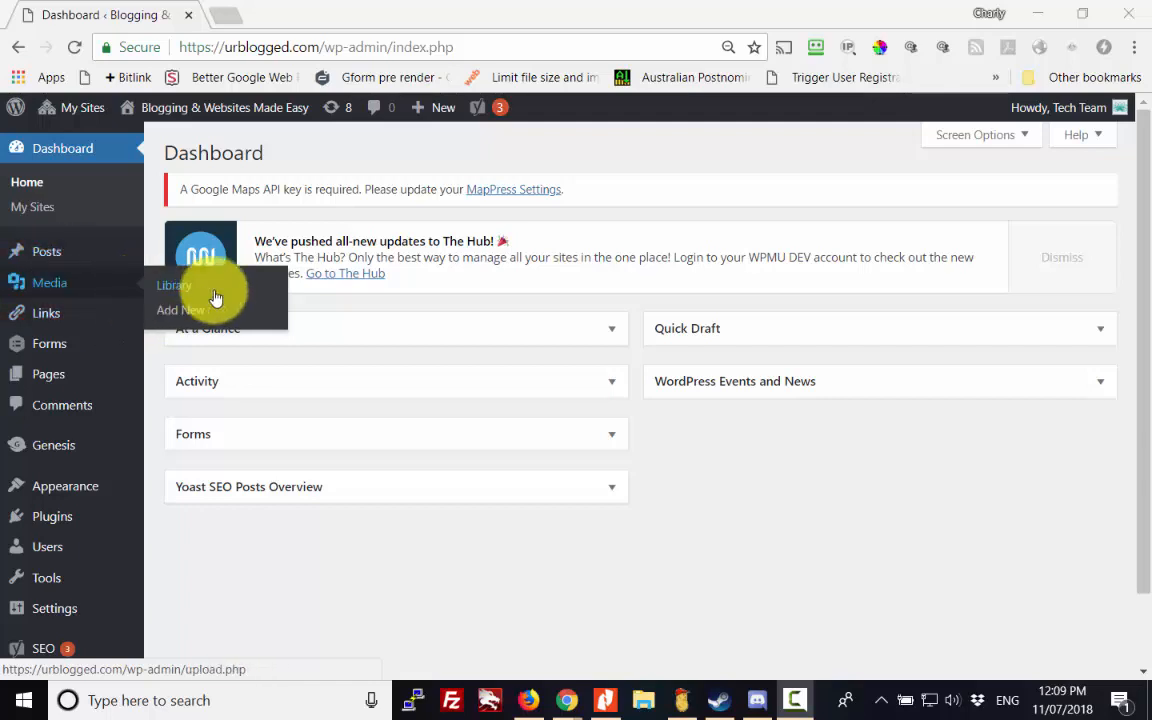
Open Media > Library from the dashboard sidebar
{"action": "left_click", "coordinate": [173, 285]}
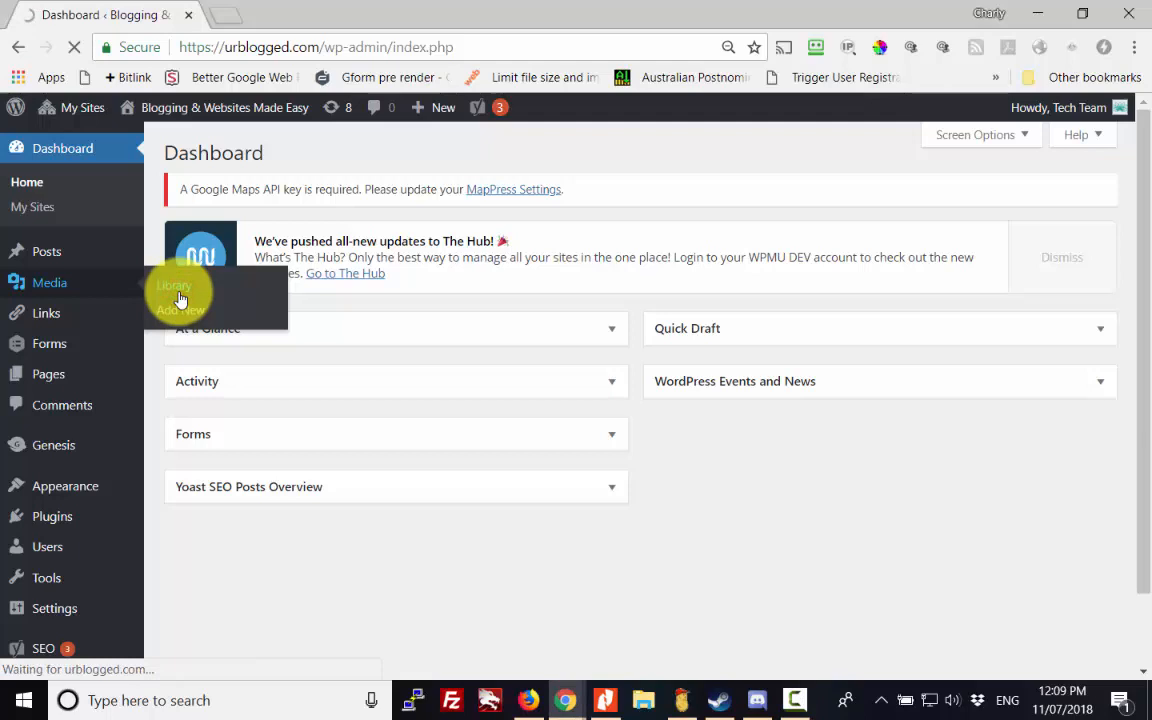
Load the Media Library grid showing the cat and rabbit image
{"action": "left_click", "coordinate": [172, 285]}
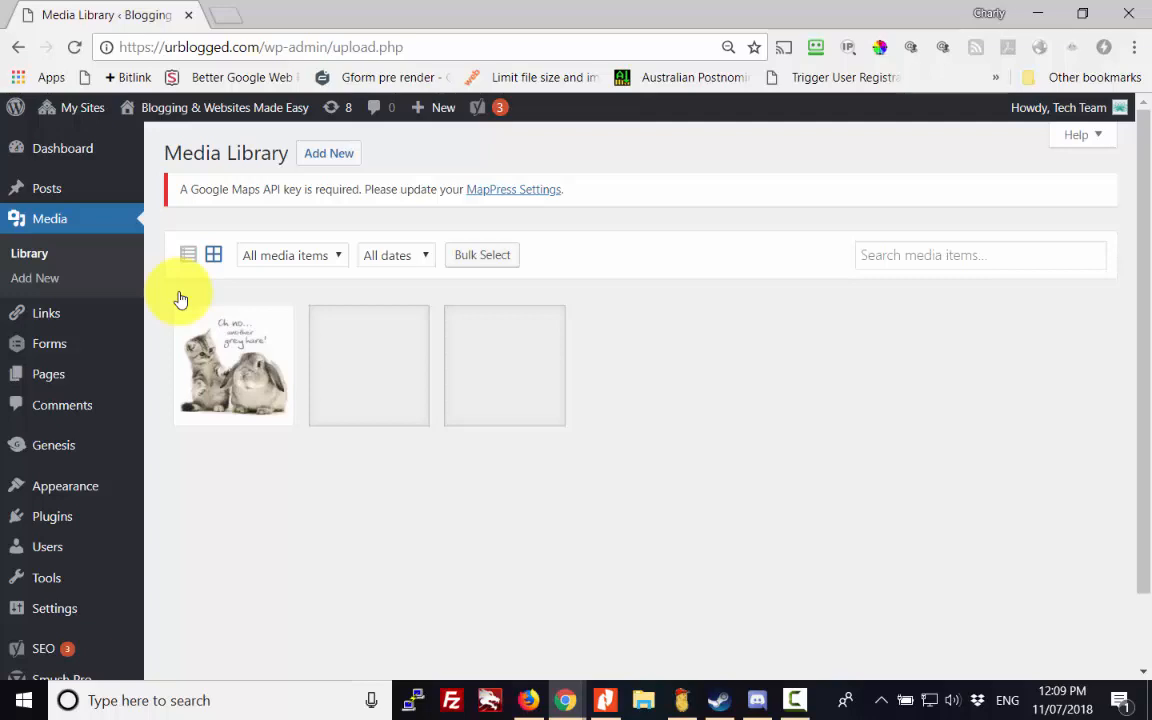
{"action": "mouse_move", "coordinate": [268, 348]}
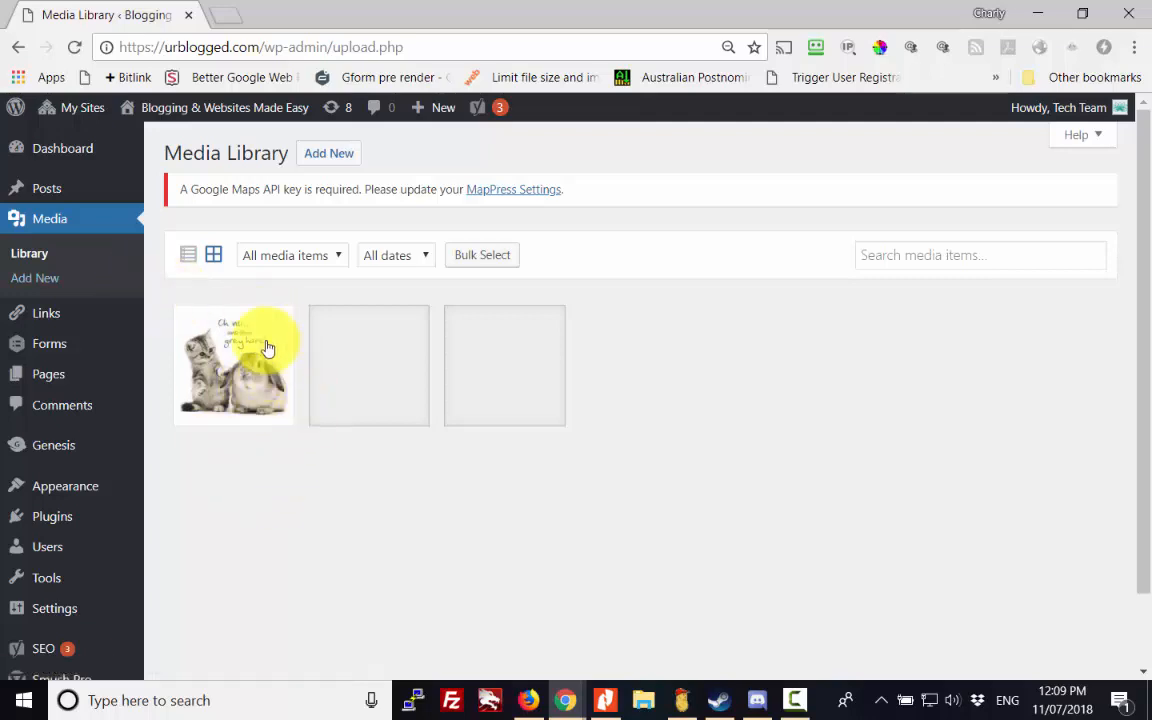
{"action": "mouse_move", "coordinate": [227, 386]}
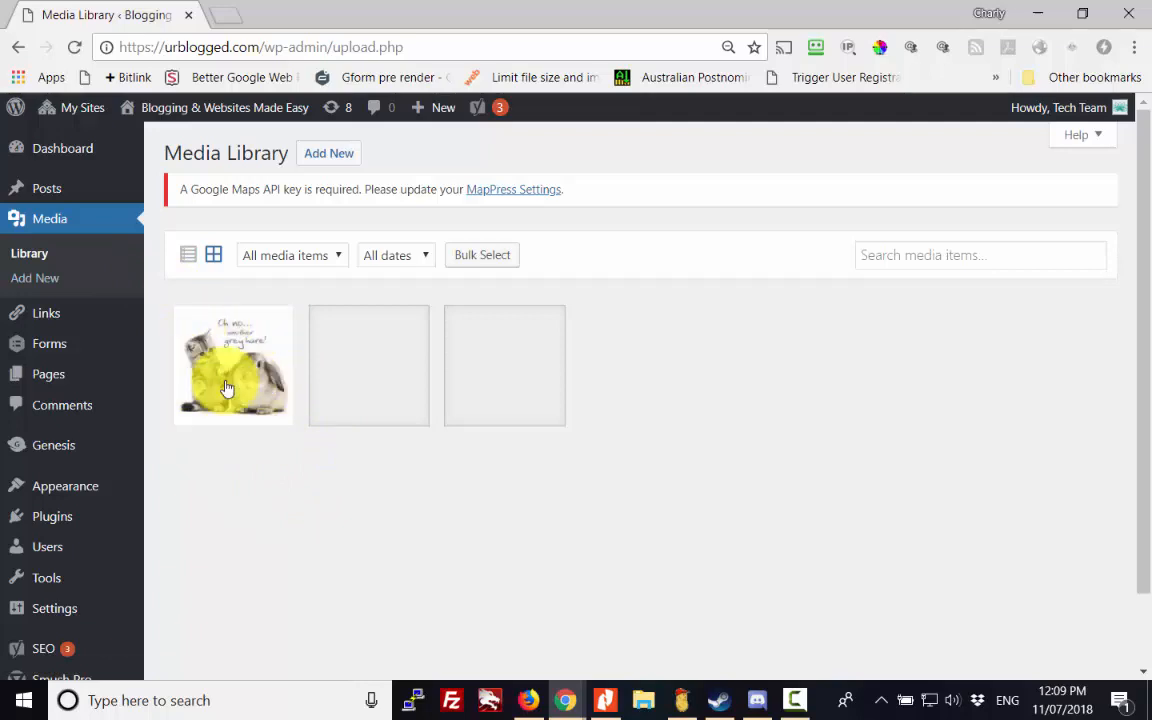
{"action": "mouse_move", "coordinate": [227, 368]}
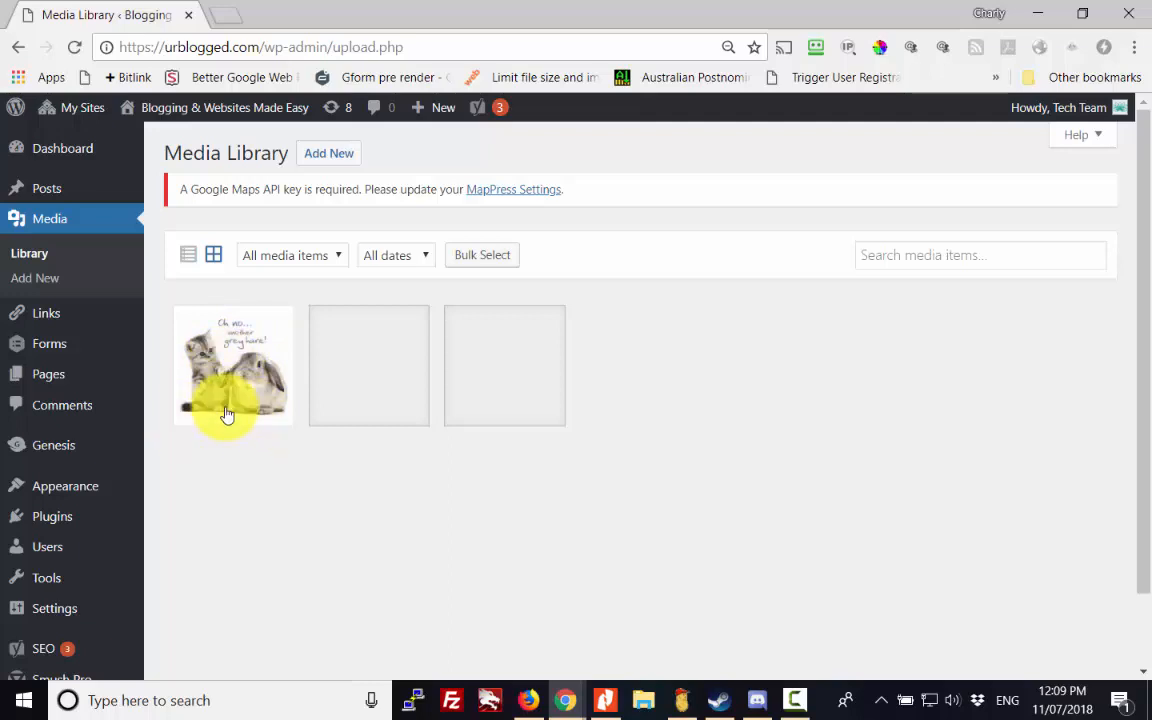
Open Attachment Details for the cat and rabbit image 12.jpg
{"action": "left_click", "coordinate": [227, 365]}
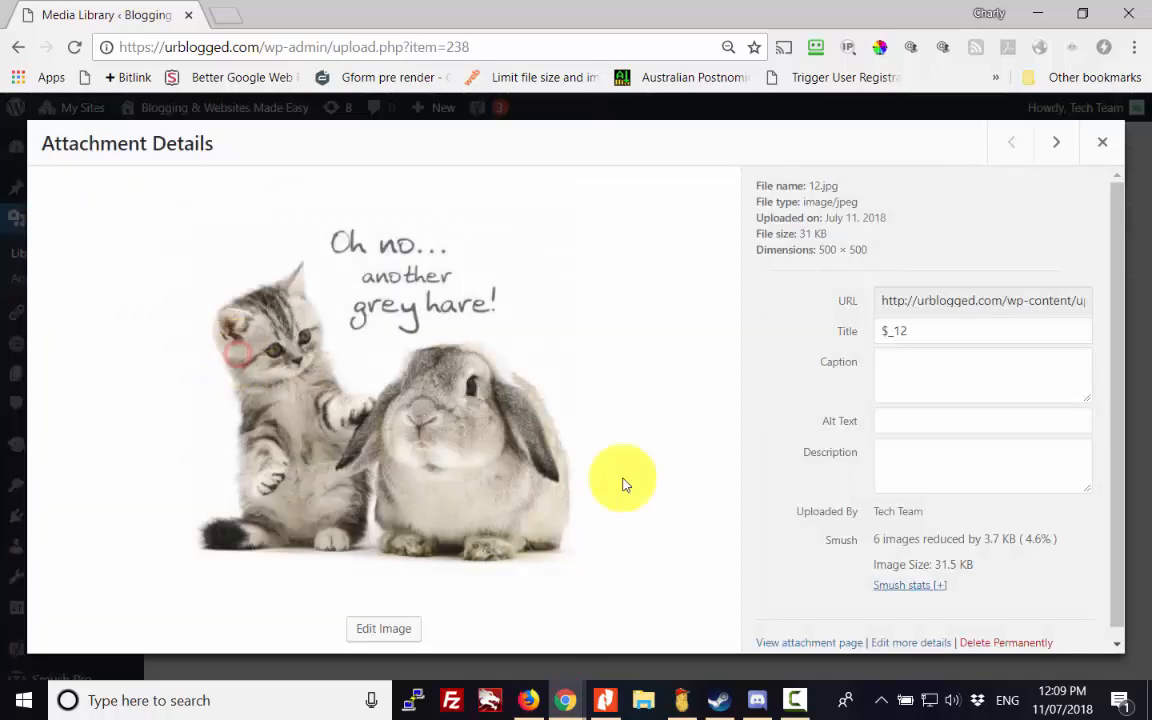
{"action": "mouse_move", "coordinate": [592, 452]}
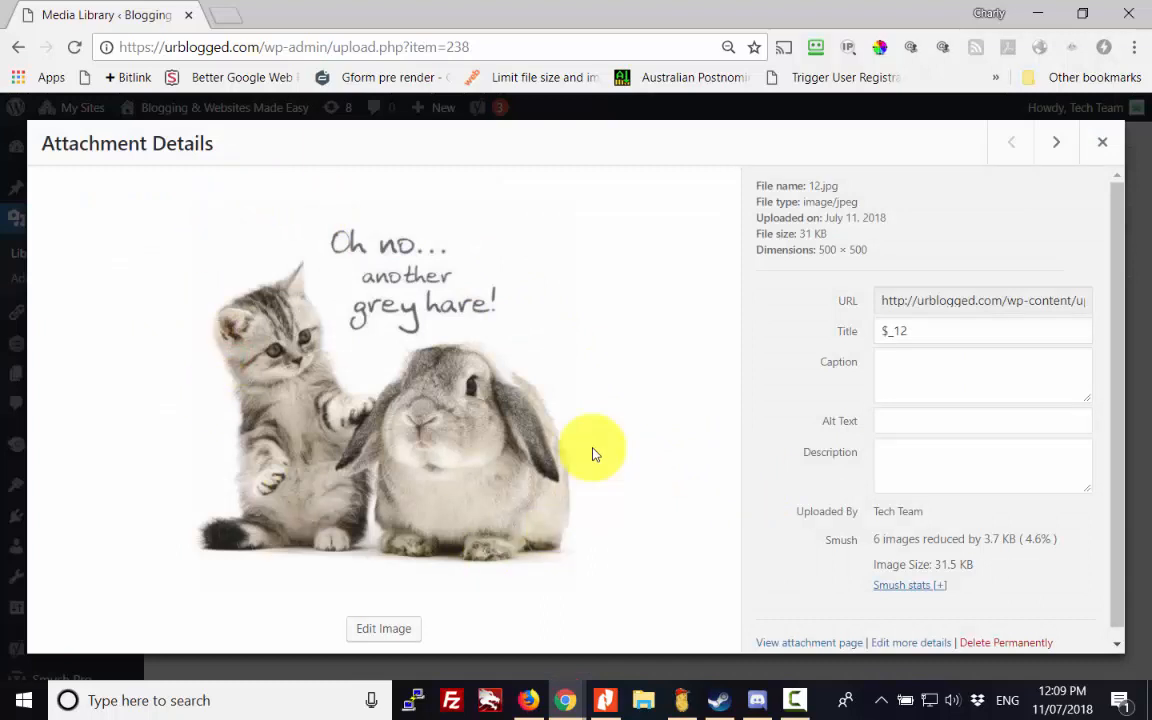
{"action": "mouse_move", "coordinate": [790, 168]}
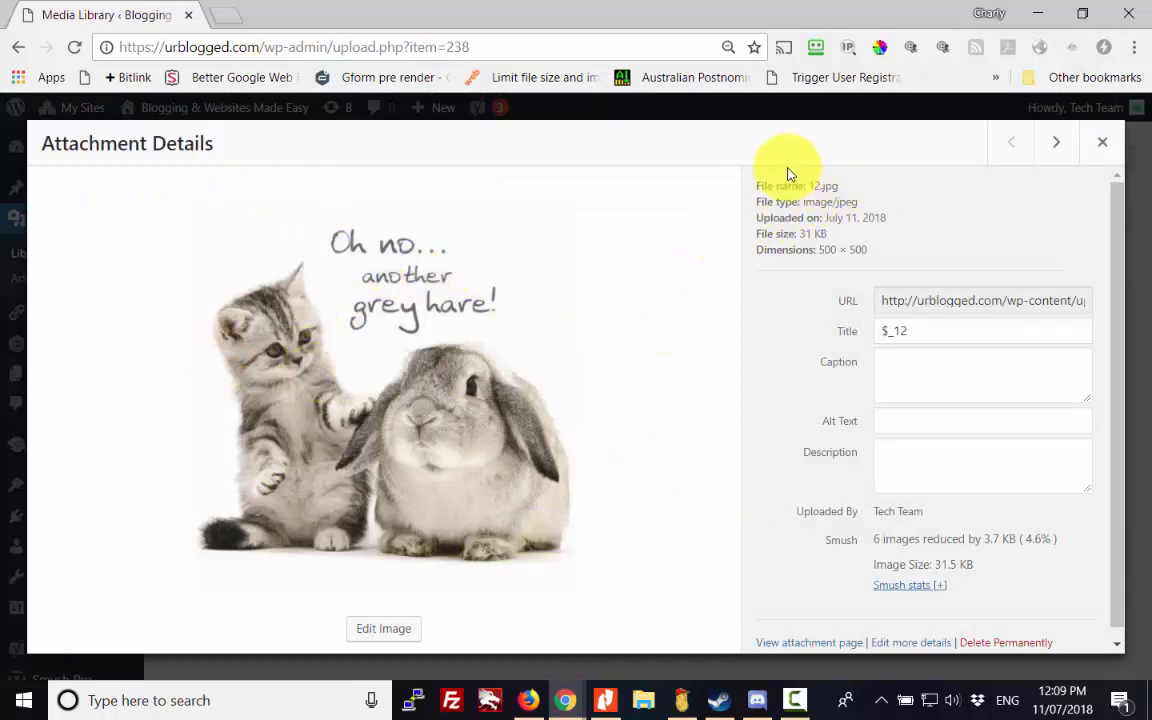
{"action": "mouse_move", "coordinate": [843, 217]}
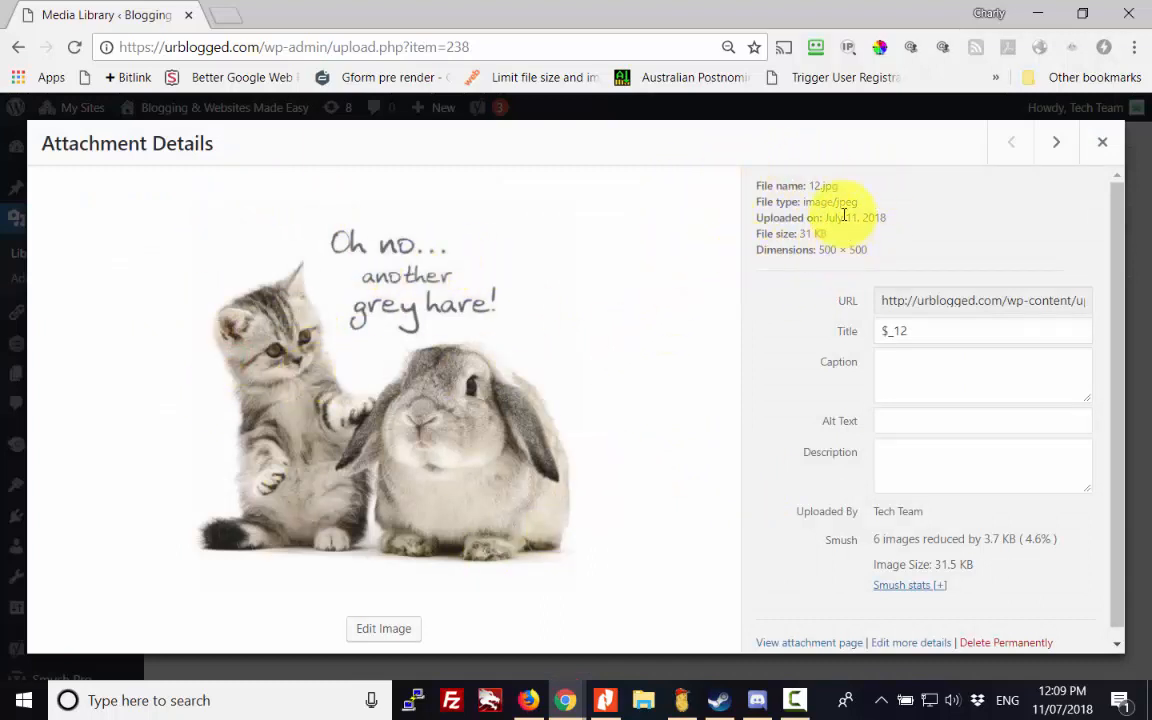
{"action": "mouse_move", "coordinate": [829, 262]}
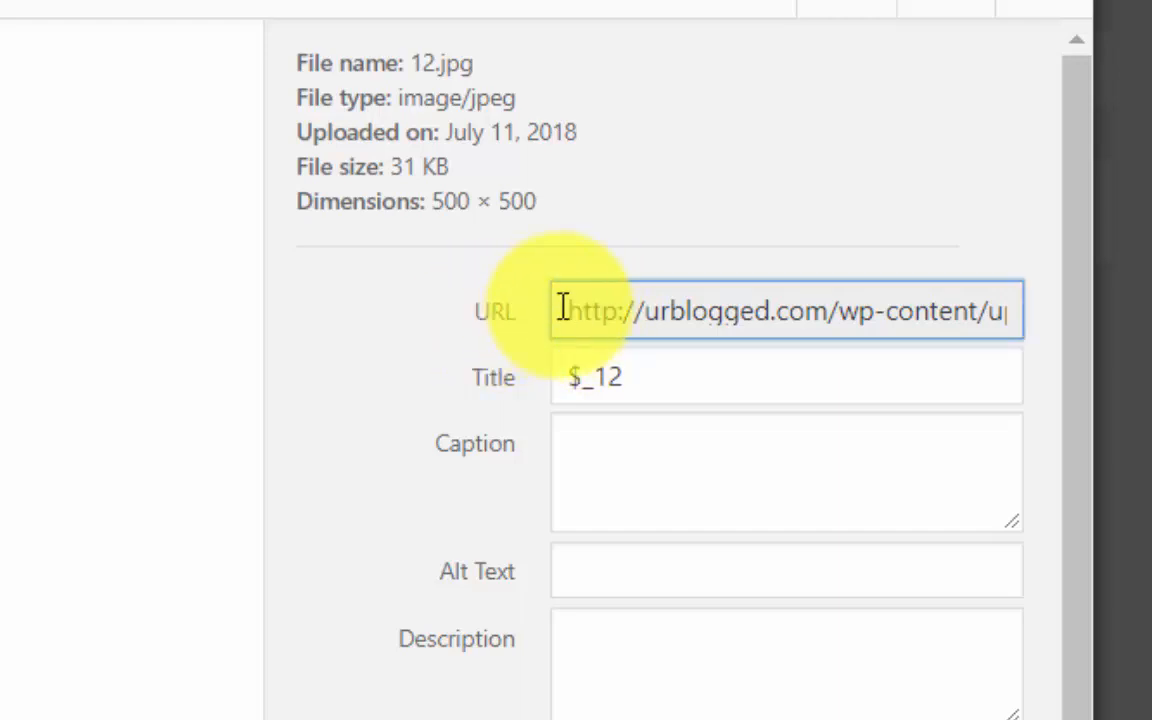
{"action": "mouse_move", "coordinate": [572, 310]}
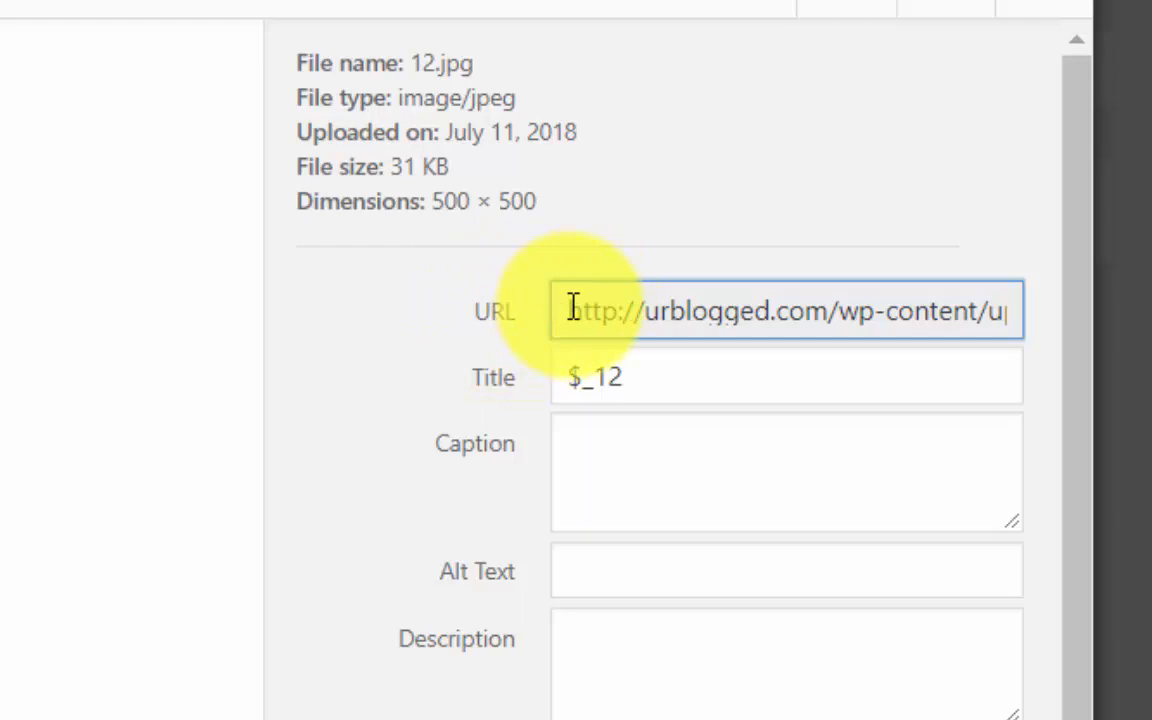
Copy the image URL ending /uploads/2018/07/12.jpg and close Attachment Details
{"action": "left_click_drag", "start_coordinate": [568, 310], "coordinate": [790, 310]}
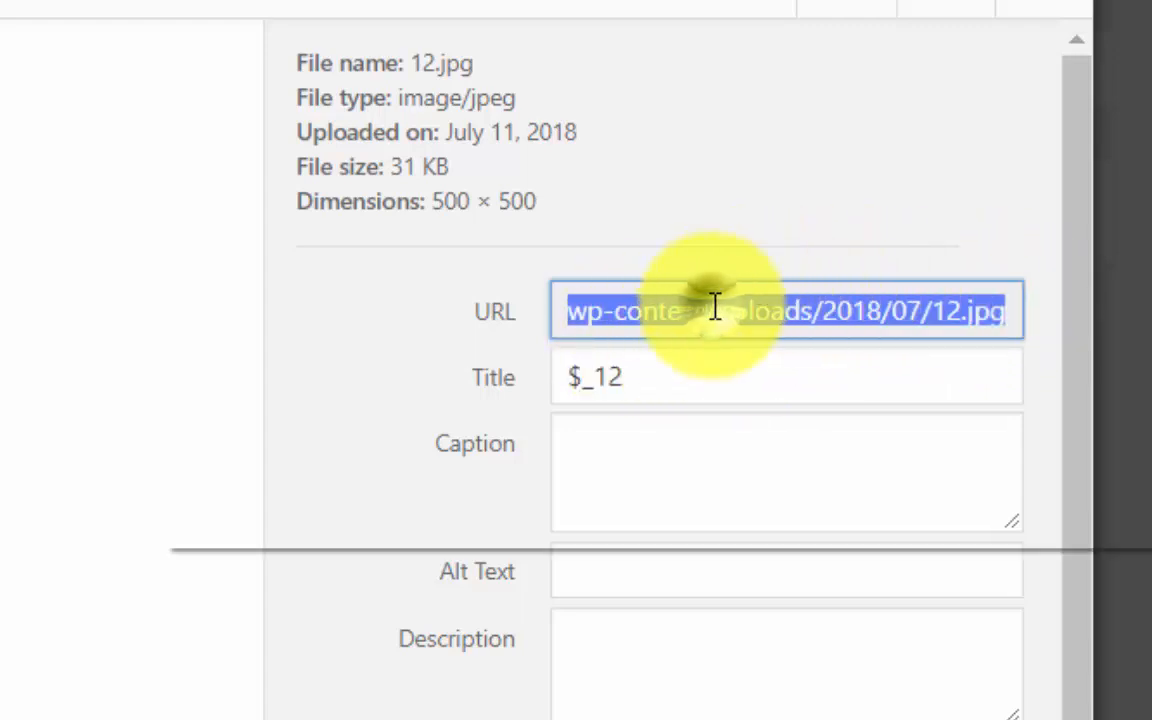
{"action": "right_click", "coordinate": [710, 310]}
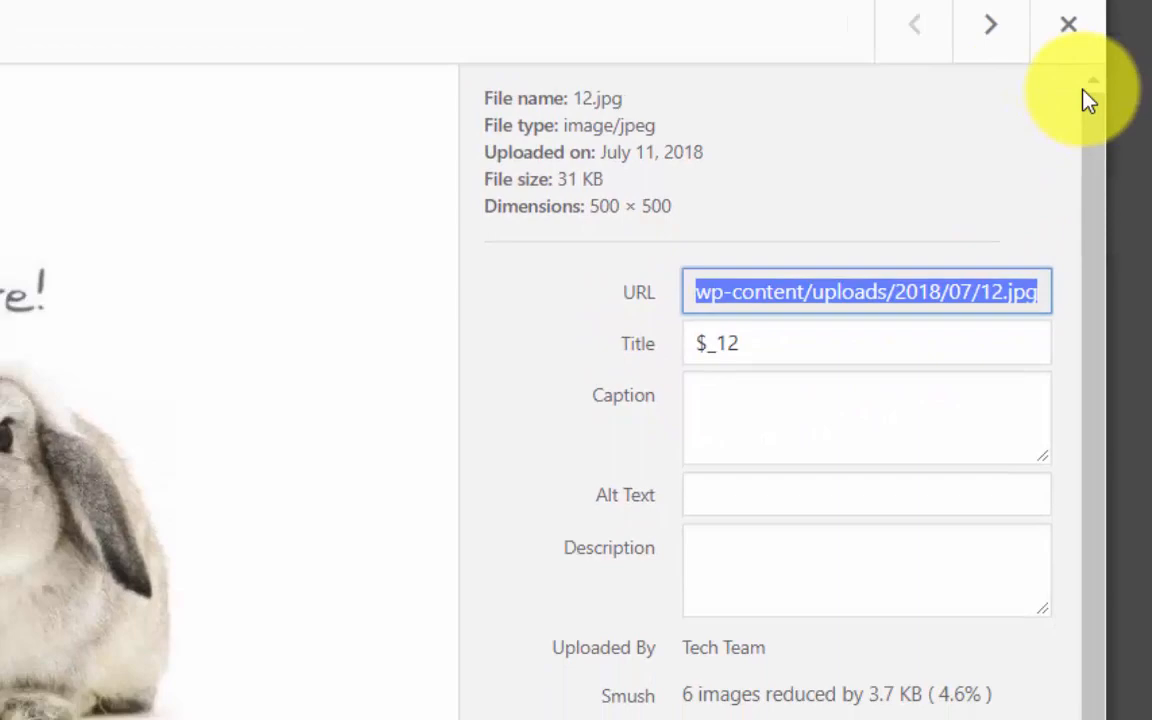
{"action": "left_click", "coordinate": [1066, 23]}
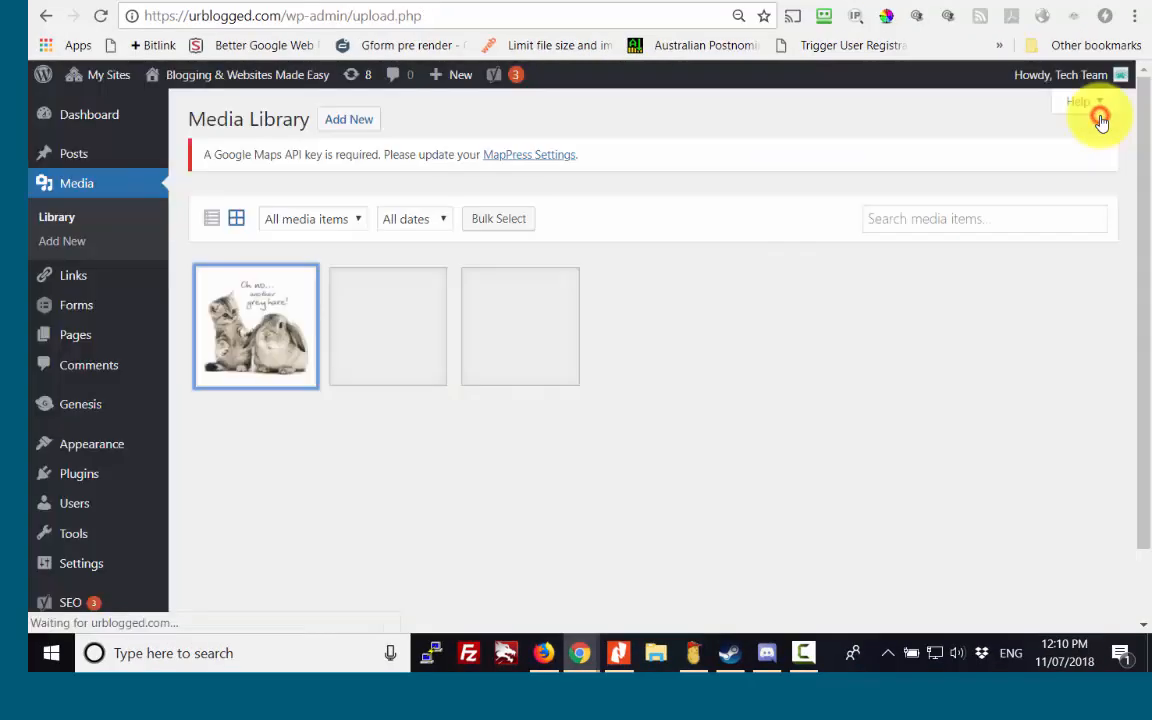
{"action": "mouse_move", "coordinate": [73, 153]}
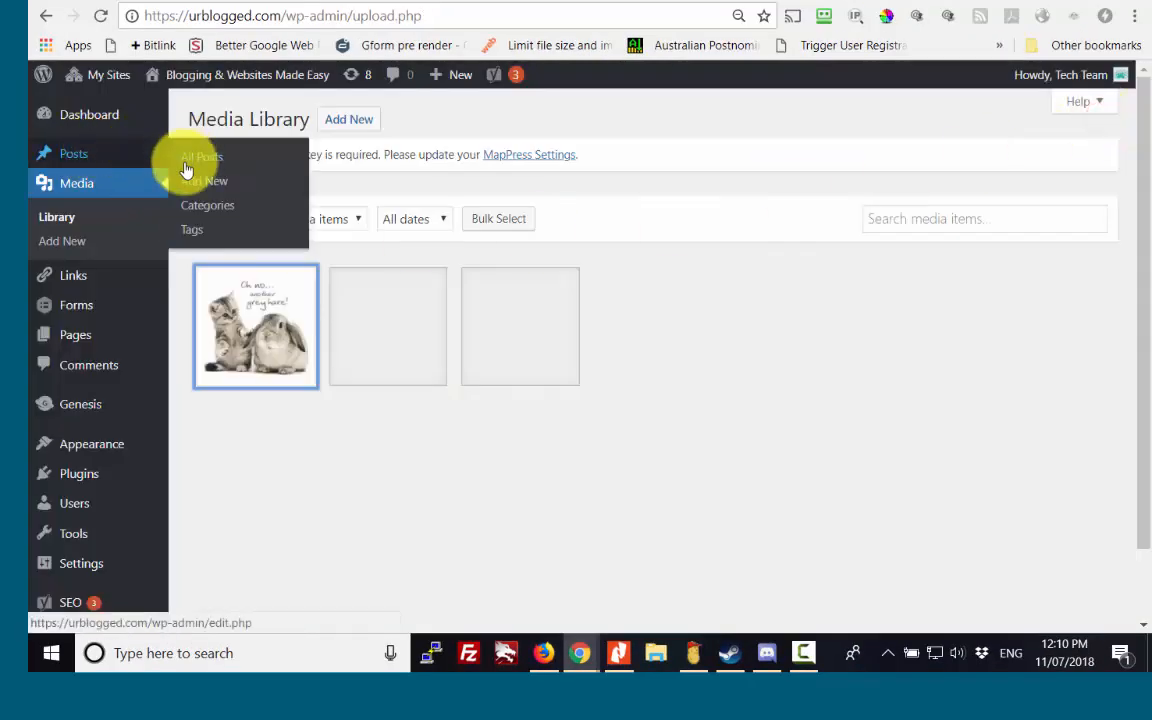
Open the empty All Posts list and start a new post
{"action": "left_click", "coordinate": [201, 156]}
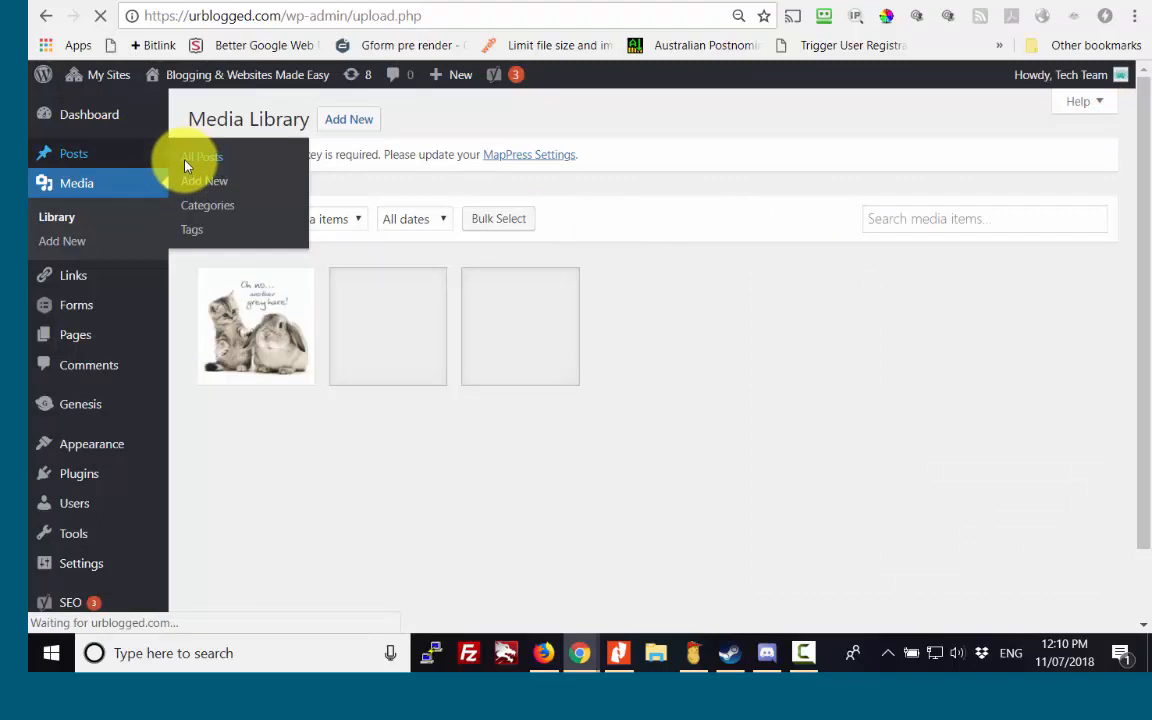
{"action": "left_click", "coordinate": [200, 156]}
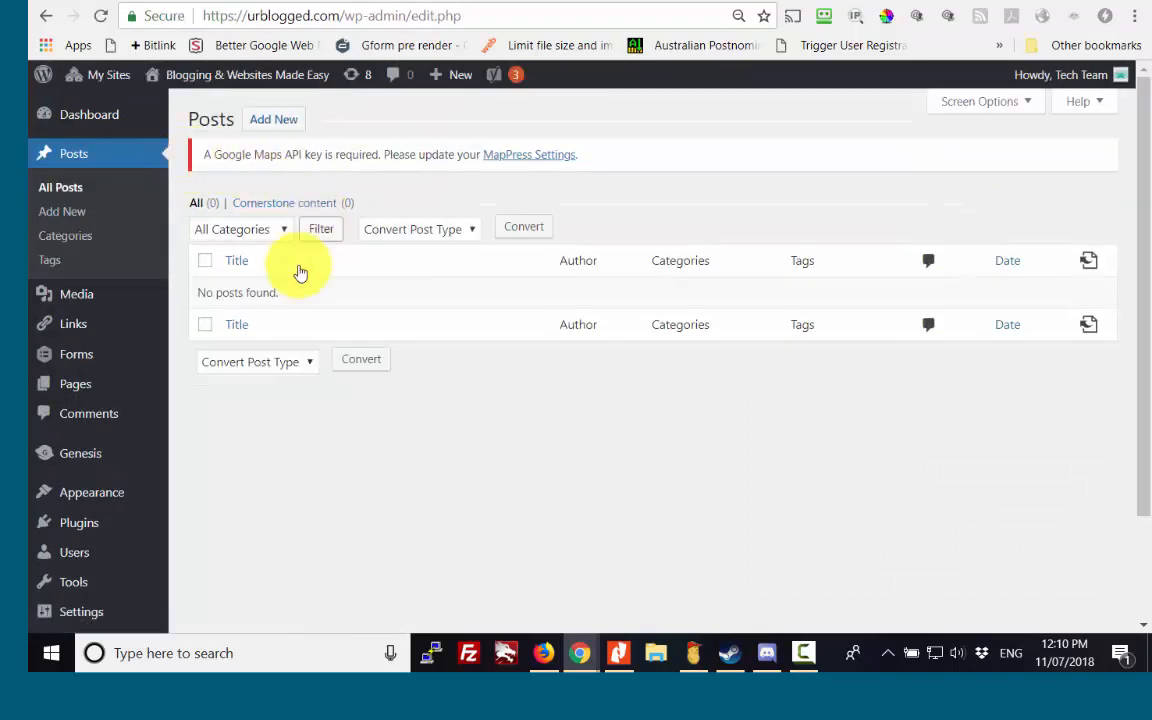
{"action": "mouse_move", "coordinate": [268, 119]}
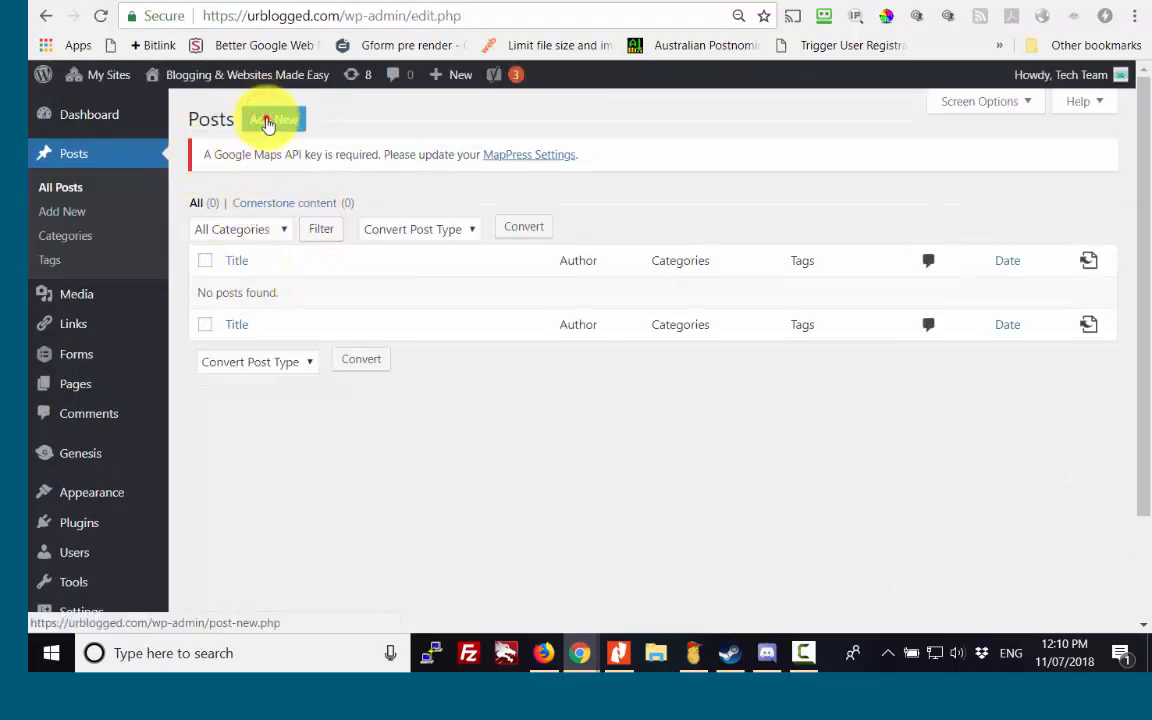
{"action": "left_click", "coordinate": [273, 119]}
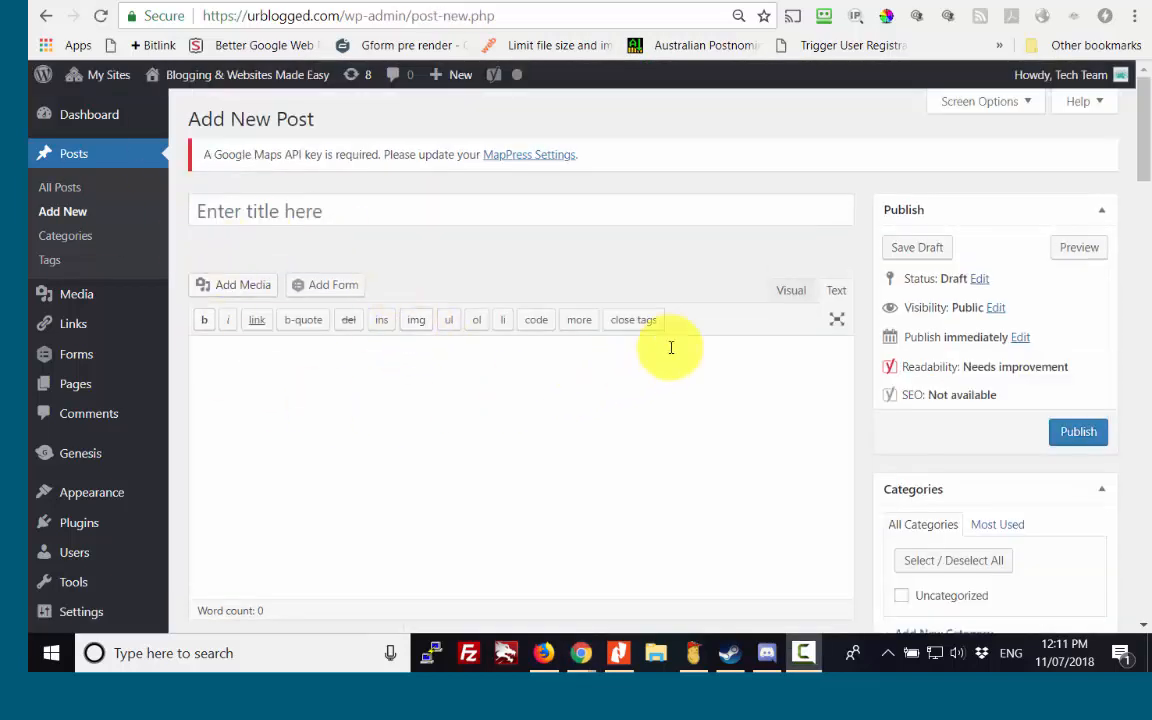
{"action": "mouse_move", "coordinate": [833, 305]}
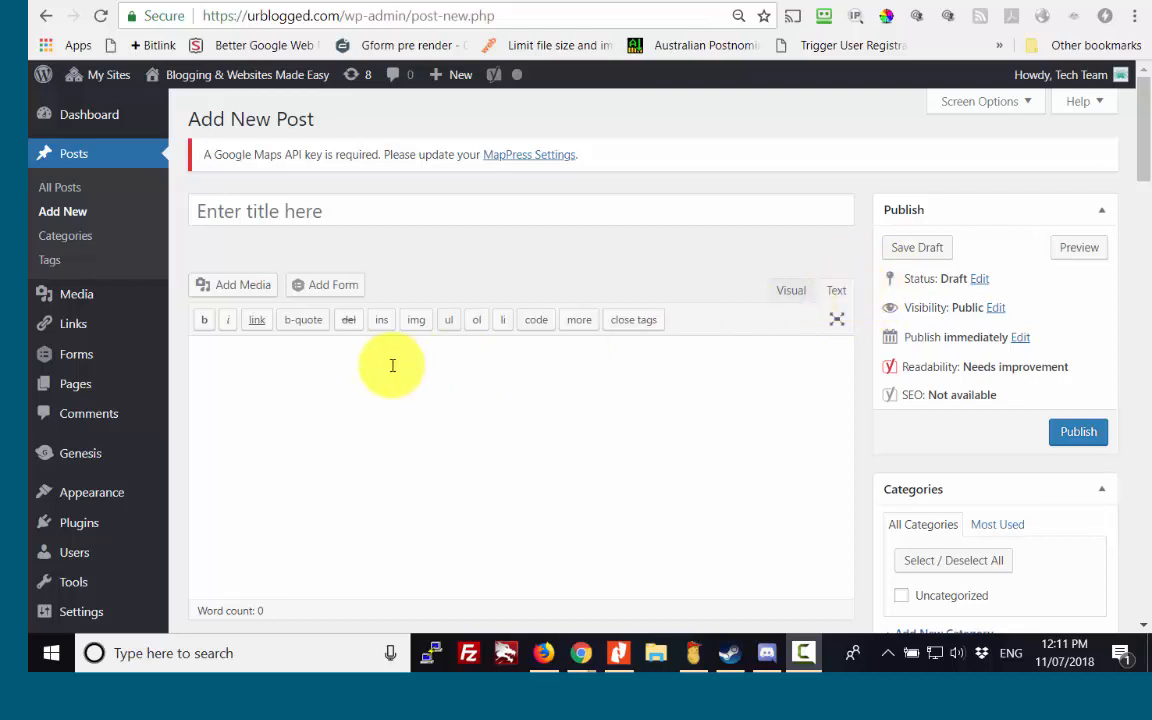
{"action": "mouse_move", "coordinate": [378, 379]}
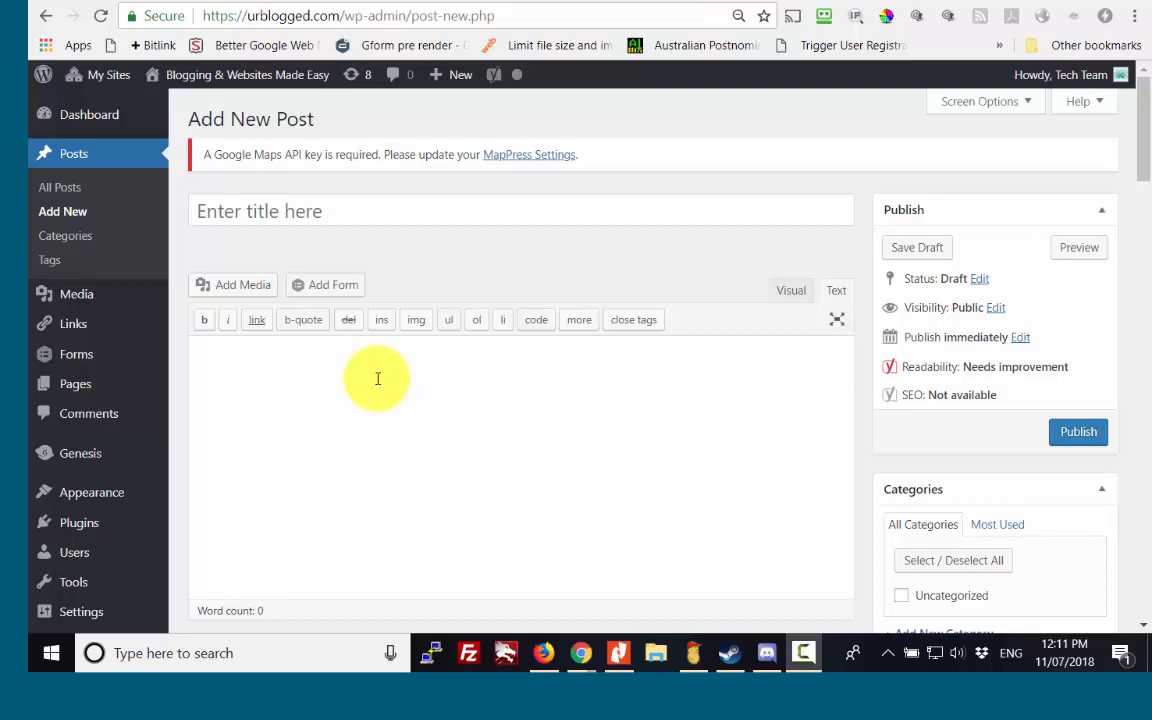
Paste the image URL as plain text into the post body
{"action": "left_click", "coordinate": [248, 355]}
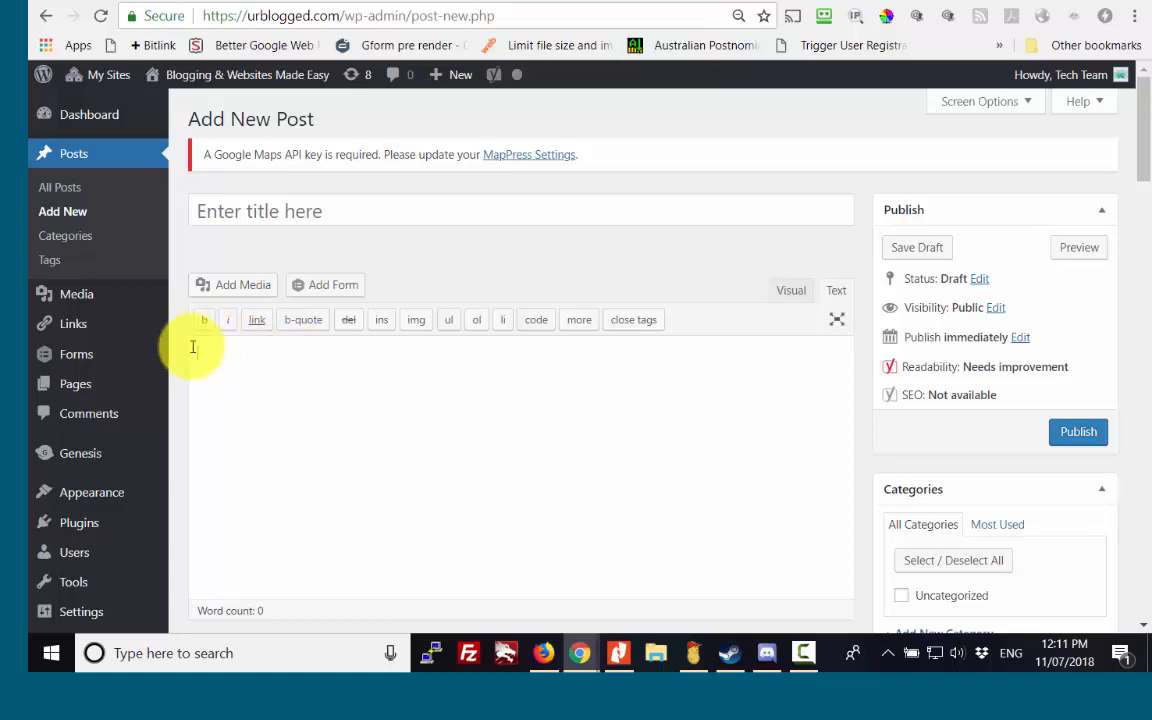
{"action": "right_click", "coordinate": [195, 350]}
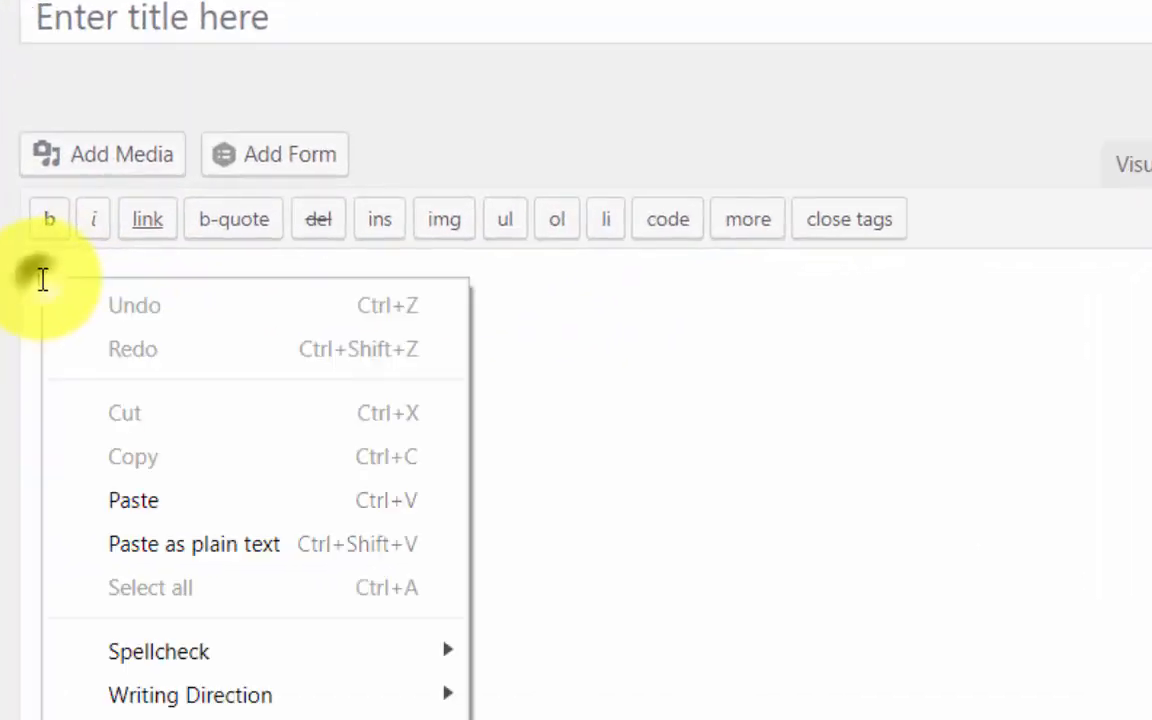
{"action": "left_click", "coordinate": [133, 500]}
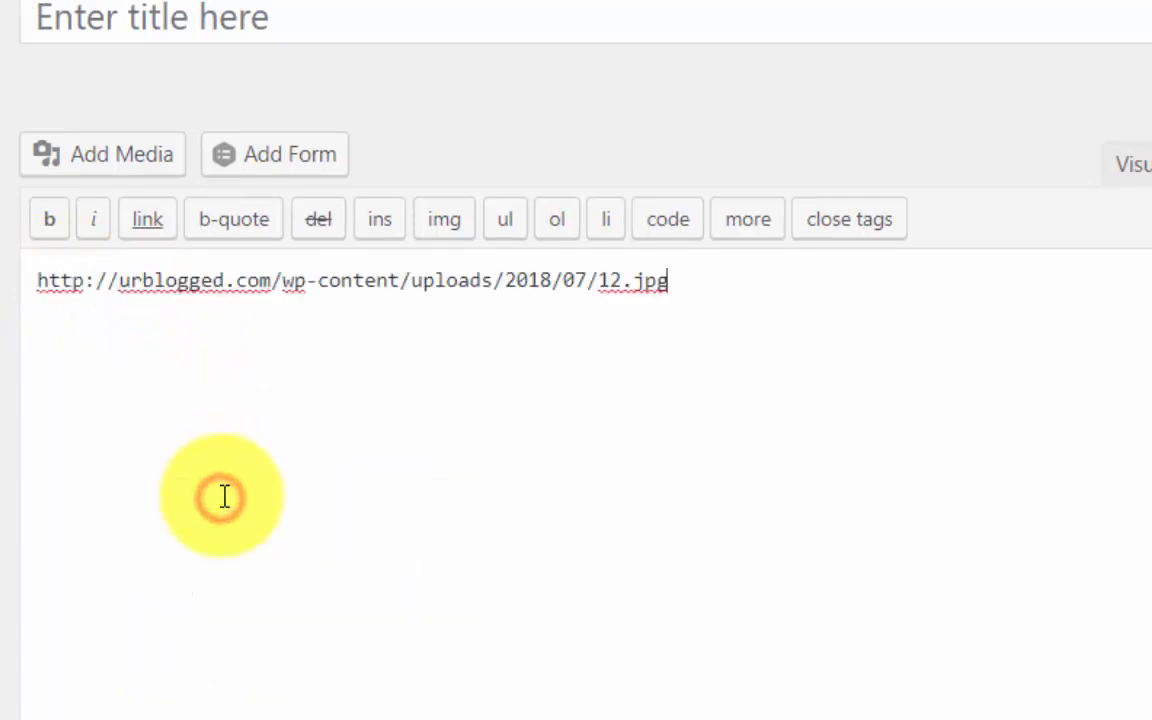
{"action": "mouse_move", "coordinate": [185, 235]}
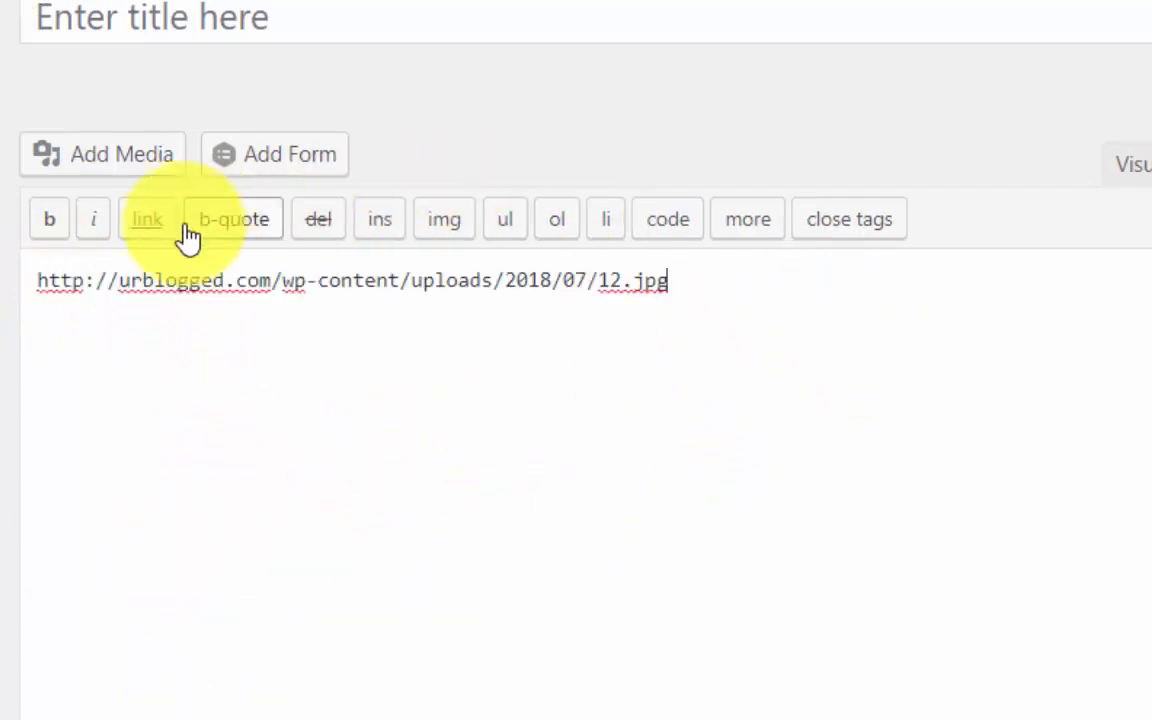